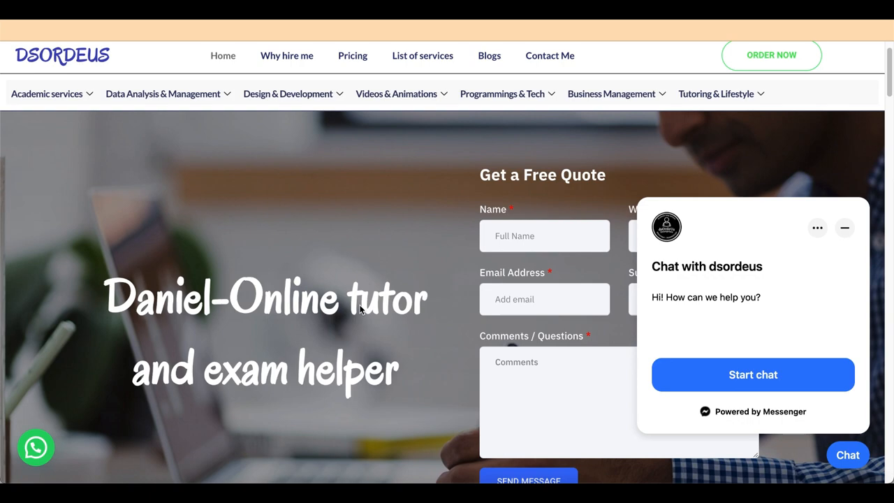
Scroll past the Get a Free Quote hero to the blog carousel and Academic Tasks section
scroll("down", 3)
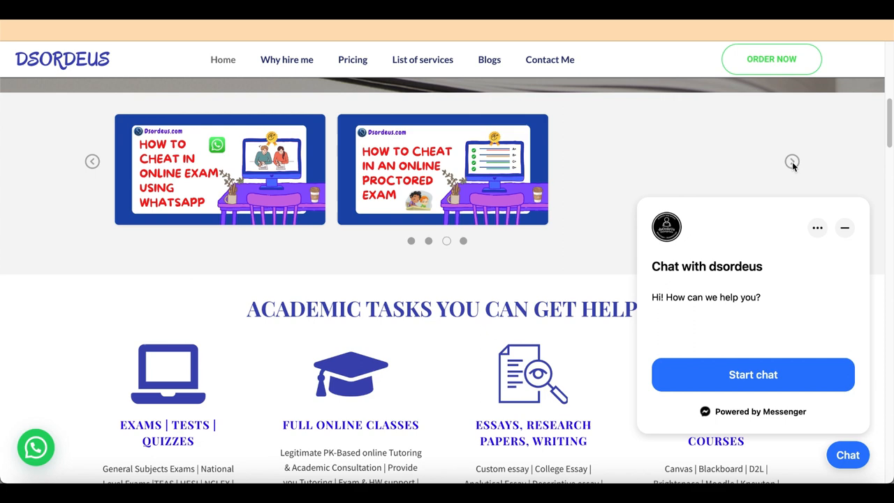
scroll("down", 3)
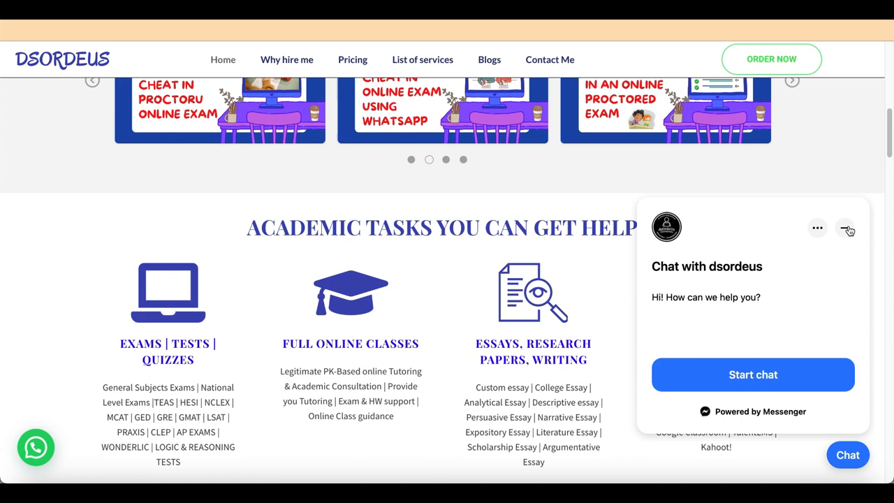
Scroll to the subjects grid and highlight the word Geology in the Natural Sciences card
scroll("down", 3)
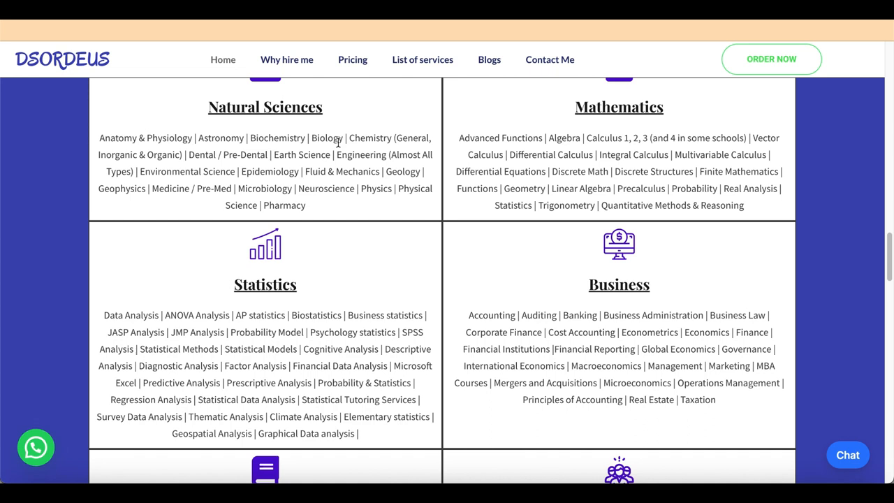
mouse_move(292, 160)
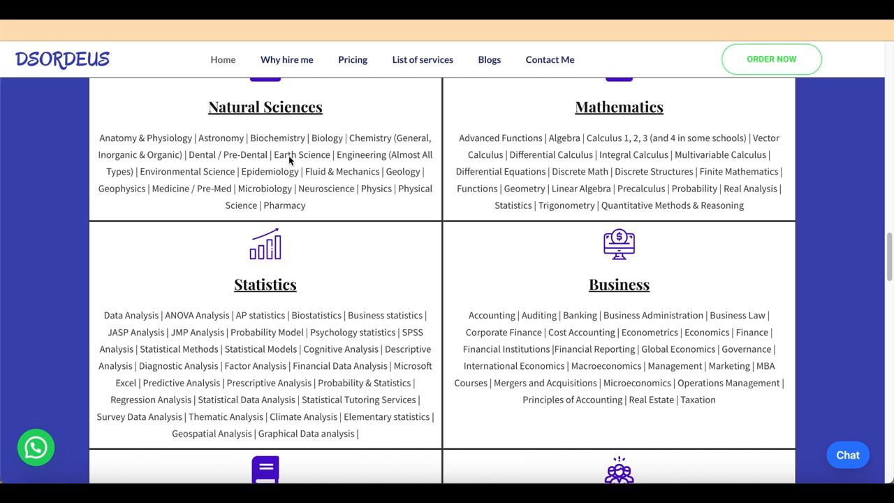
double_click(400, 171)
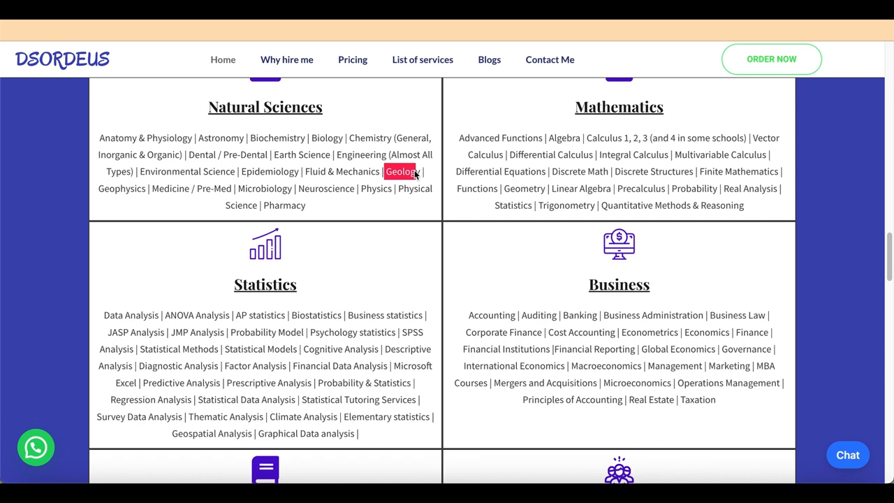
mouse_move(412, 189)
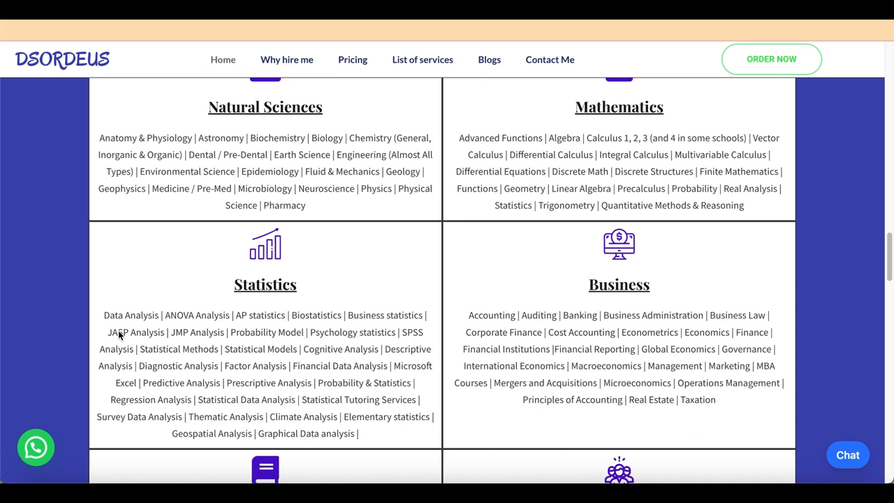
Highlight a word in the Statistics/Business cards, then scroll to English & Writing, Humanities and Computer Science
double_click(250, 349)
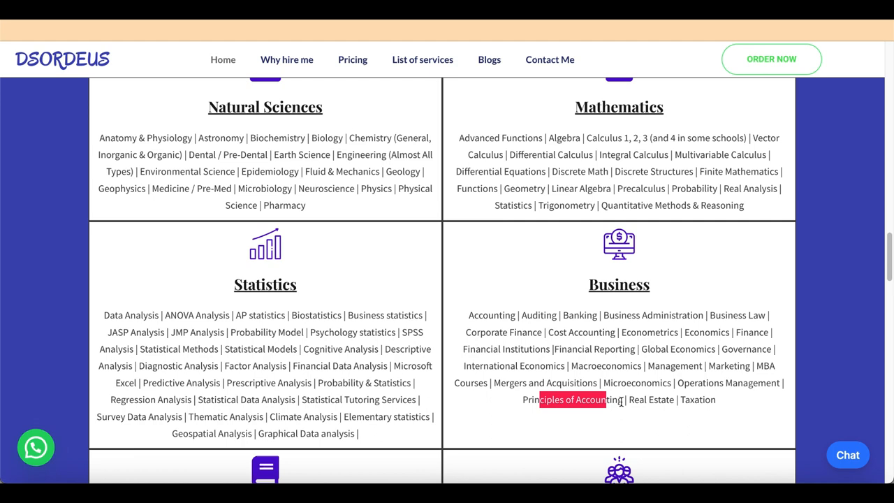
scroll("down", 3)
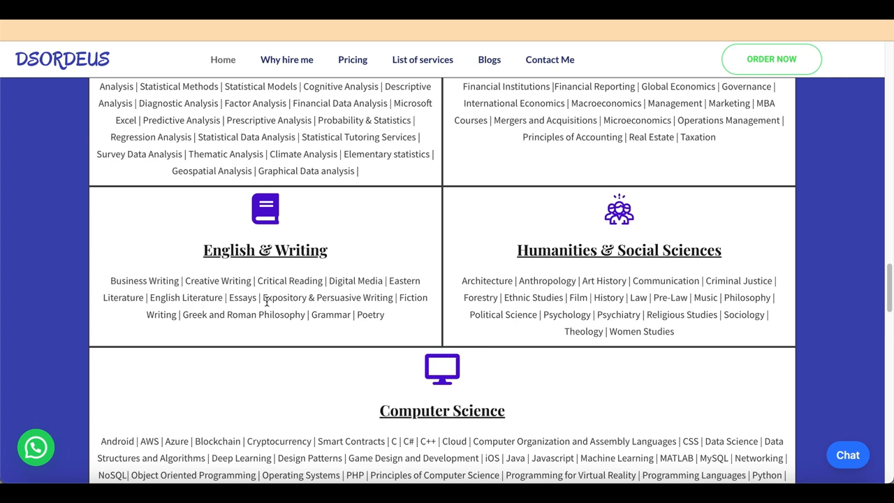
Highlight the word Studies in Humanities, scroll past Computer Science, and return to the homepage top
double_click(701, 314)
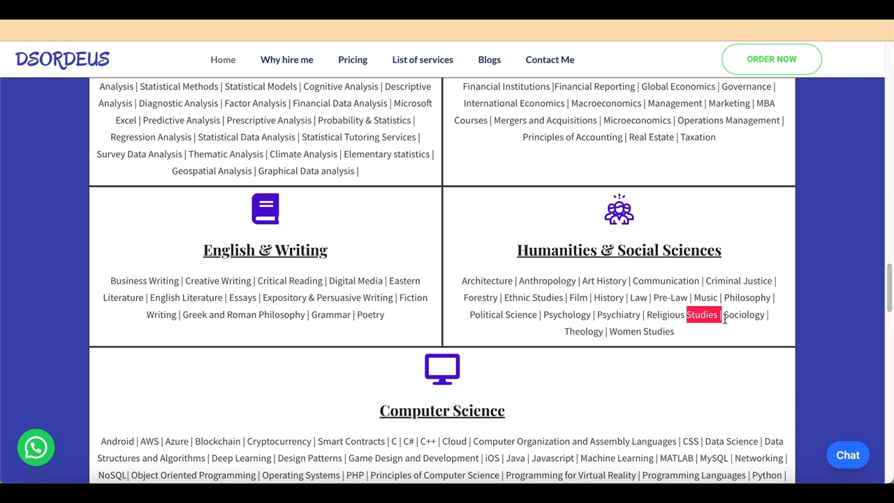
scroll("down", 3)
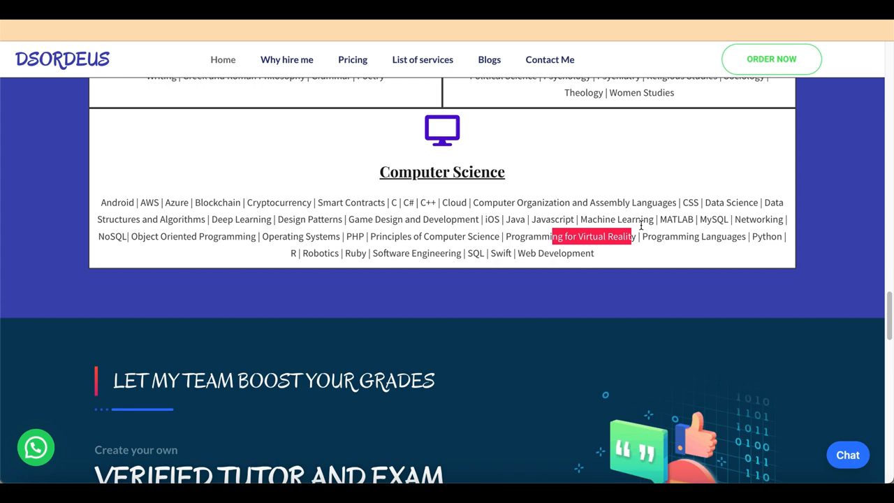
scroll("down", 3)
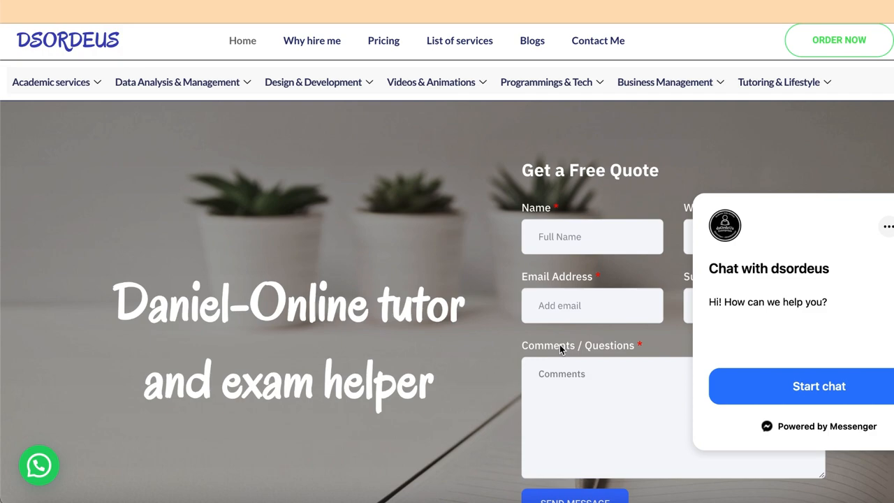
Scroll down through the blog carousel and task icons to the Subjects My Team Can Handle heading
scroll("down", 3)
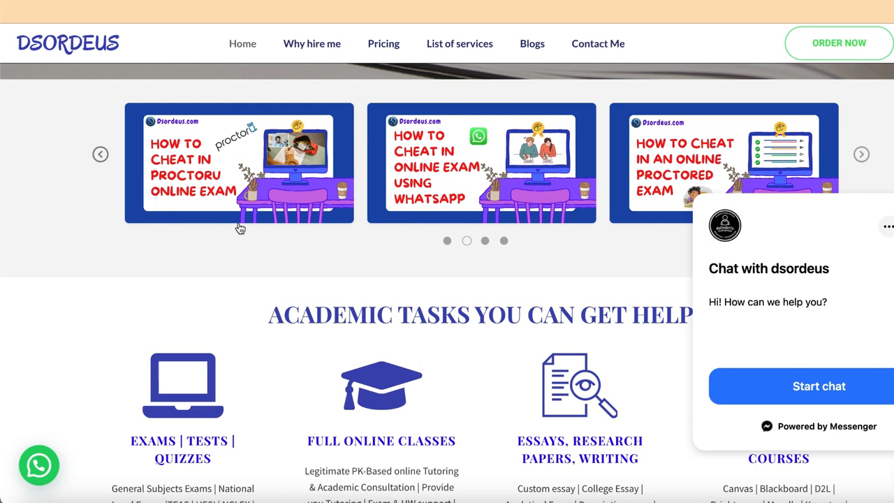
scroll("down", 3)
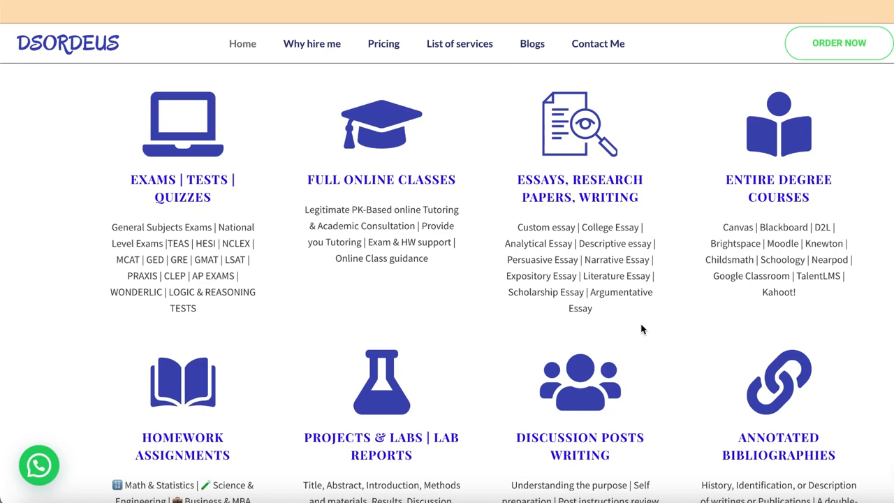
scroll("down", 3)
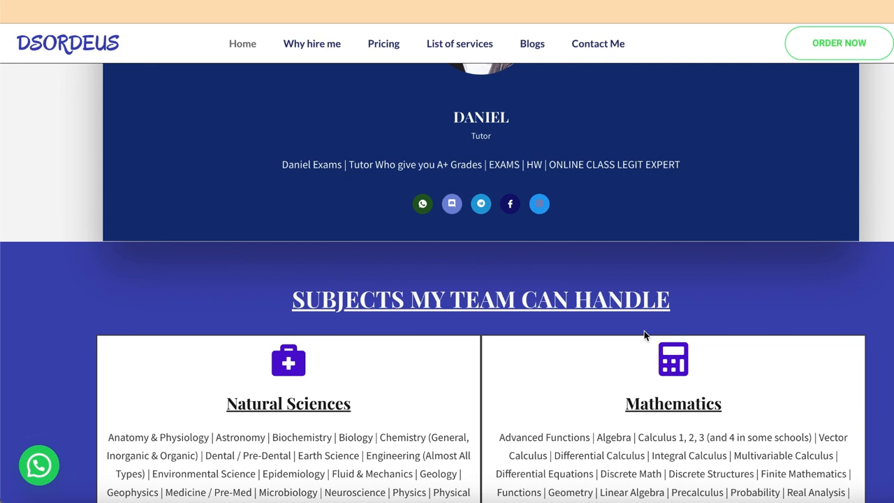
Scroll into the subjects grid and highlight the word Psychology in the Statistics card
scroll("down", 3)
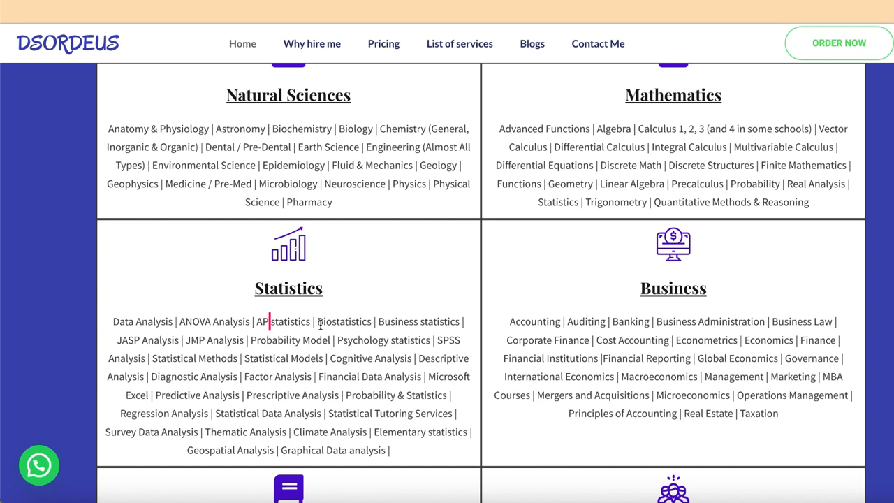
double_click(361, 341)
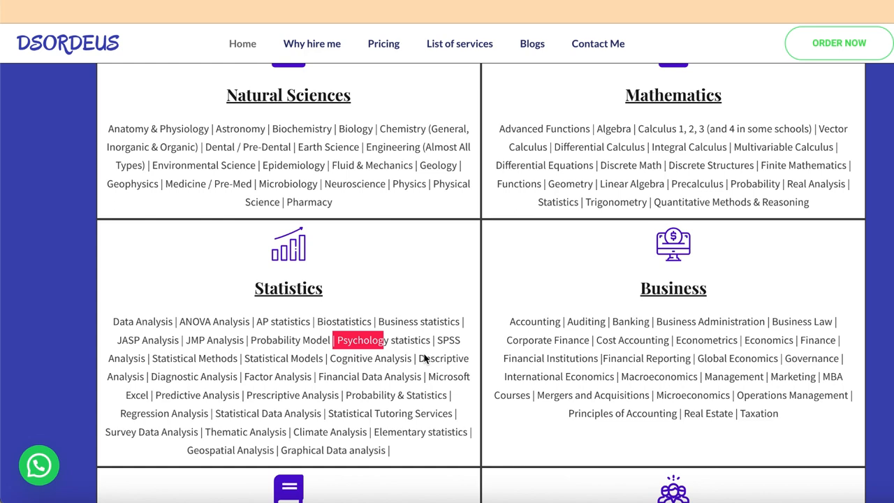